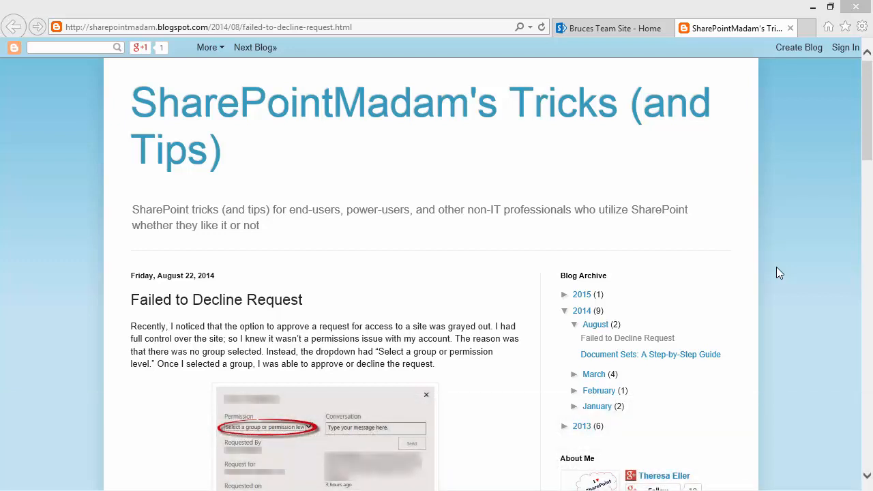
mouse_move(682, 65)
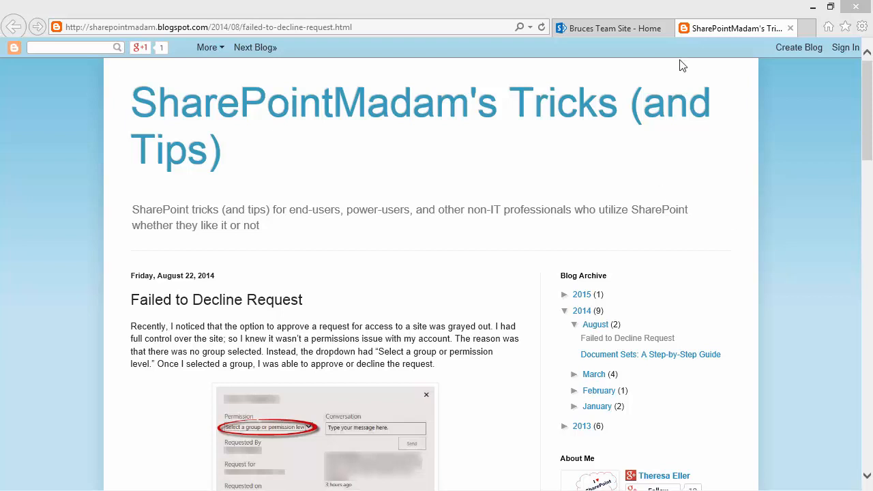
Switch from the Blogger post to the Bruces Team Site home page.
left_click(612, 28)
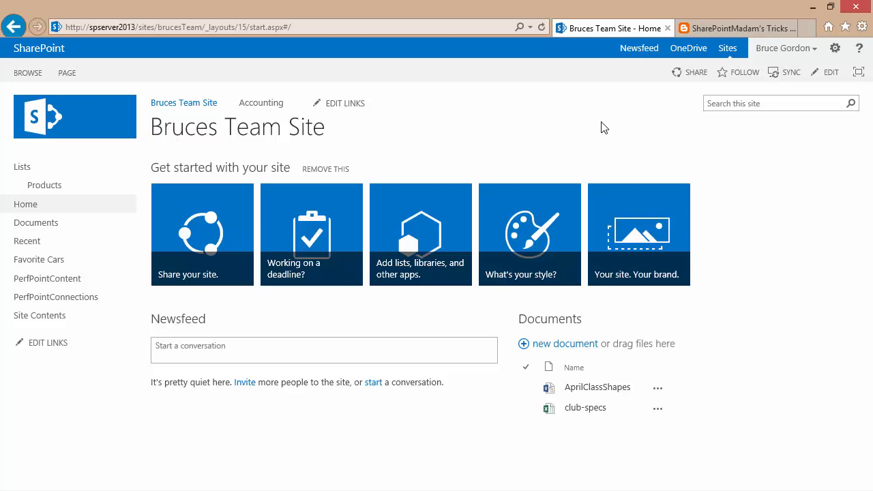
left_click(834, 48)
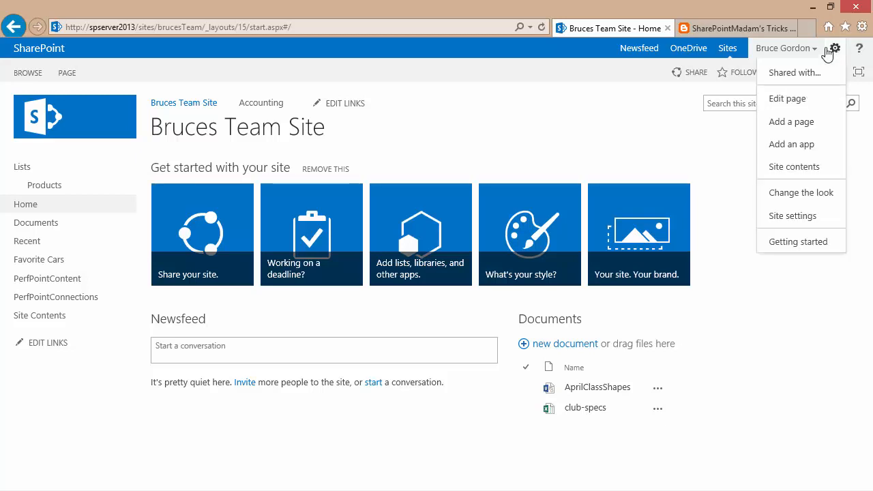
left_click(793, 215)
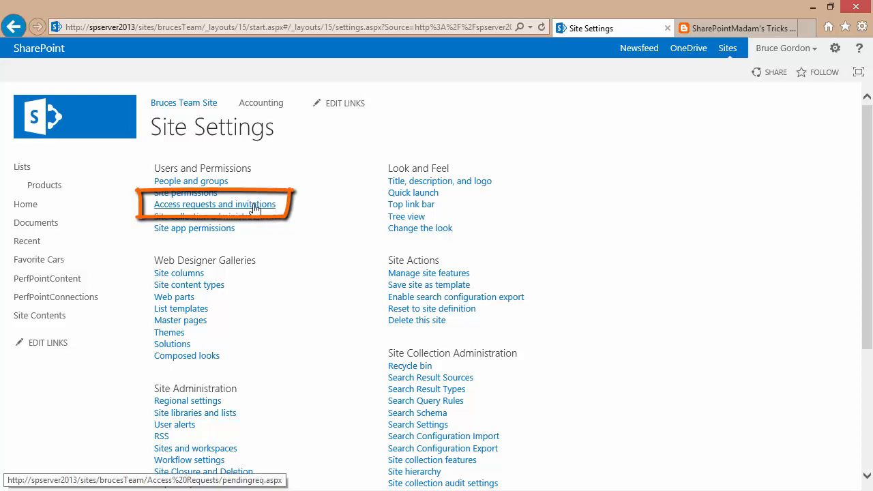
left_click(214, 204)
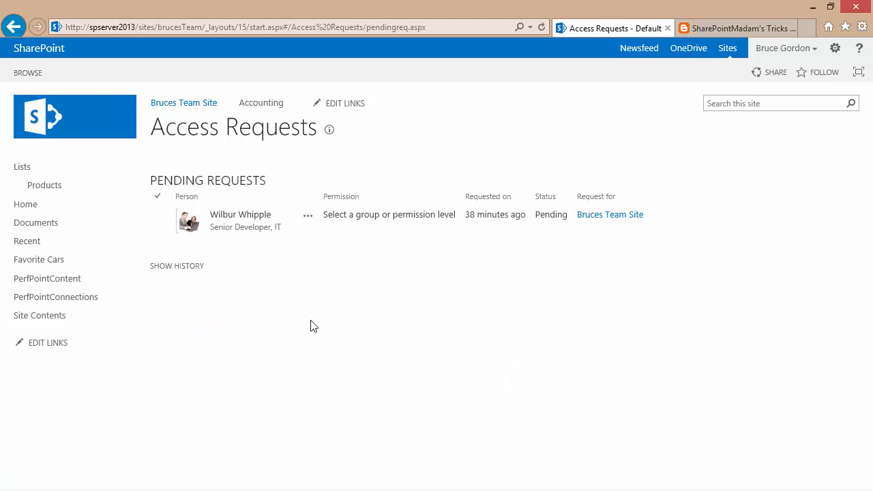
left_click(308, 215)
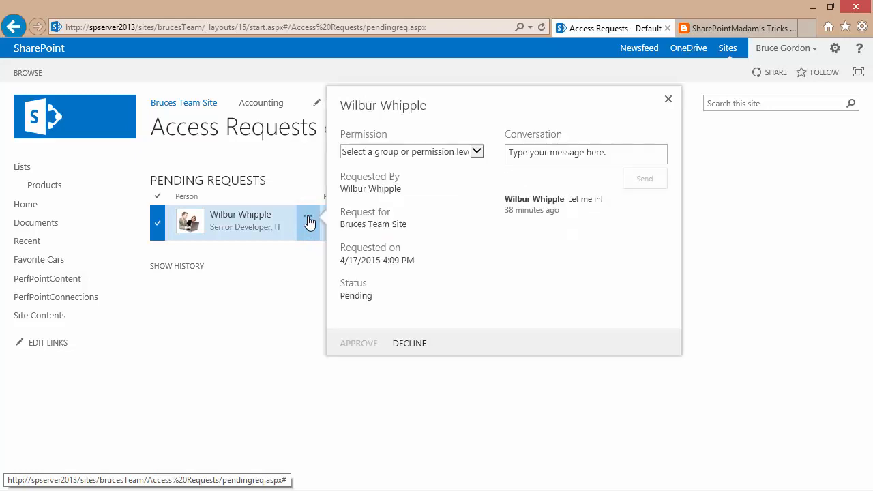
mouse_move(501, 268)
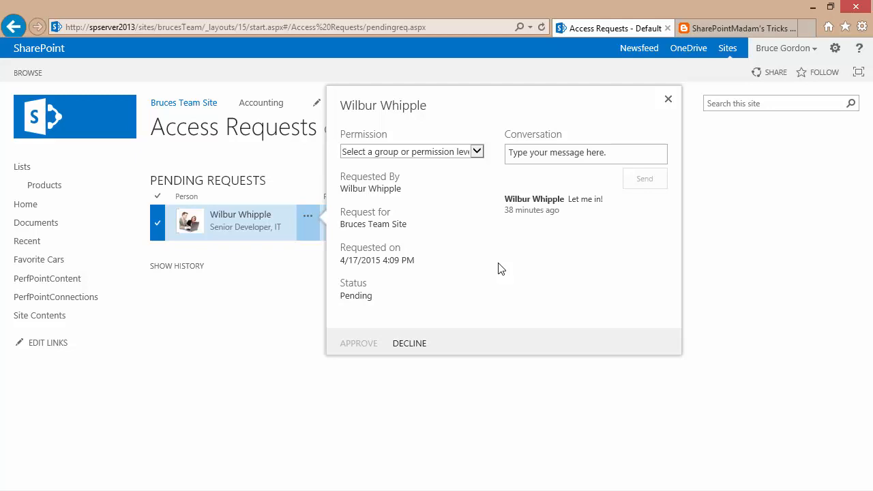
mouse_move(358, 343)
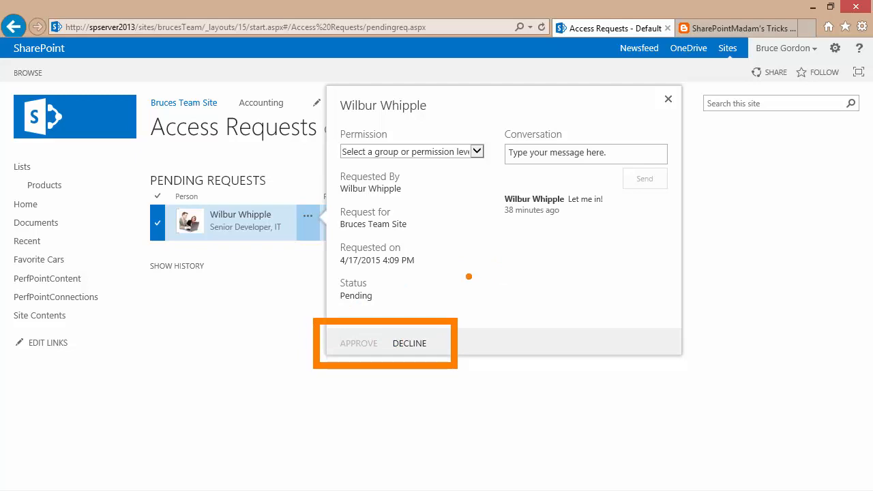
left_click(409, 343)
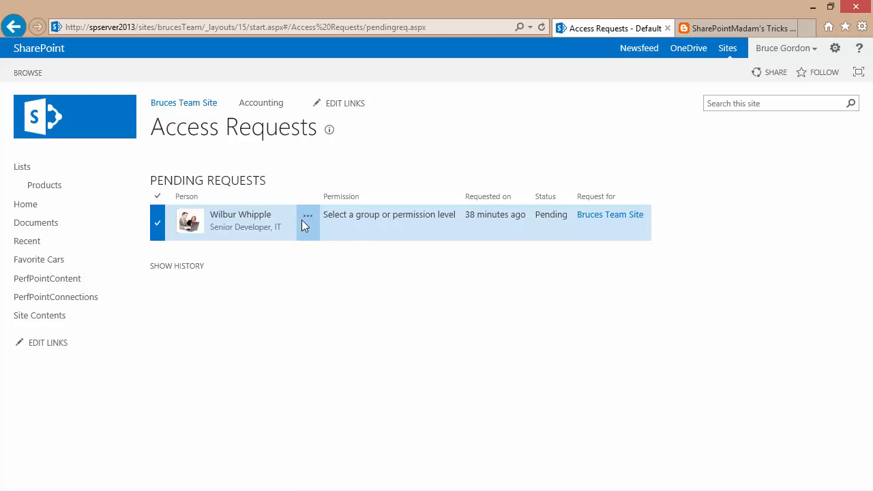
left_click(307, 217)
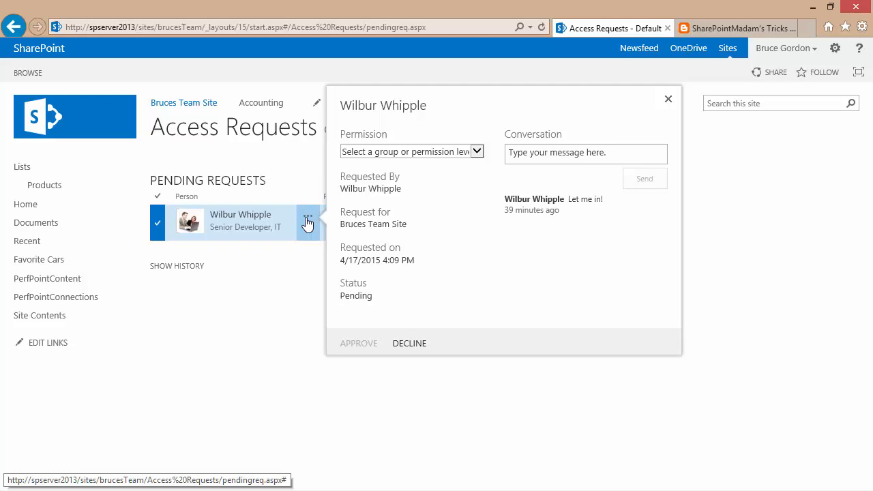
mouse_move(478, 159)
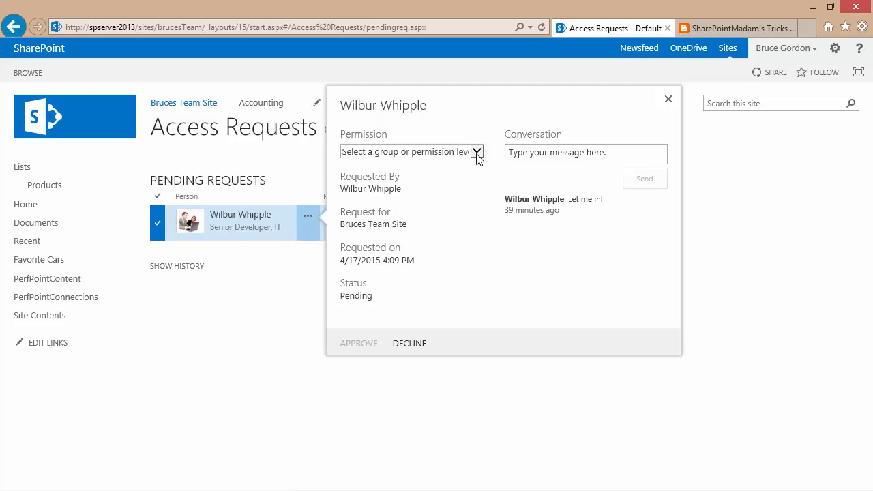
left_click(476, 151)
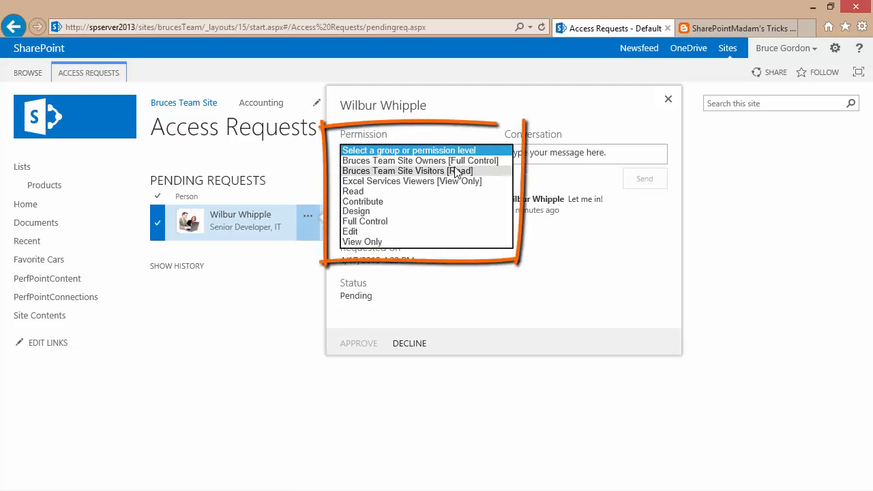
mouse_move(382, 204)
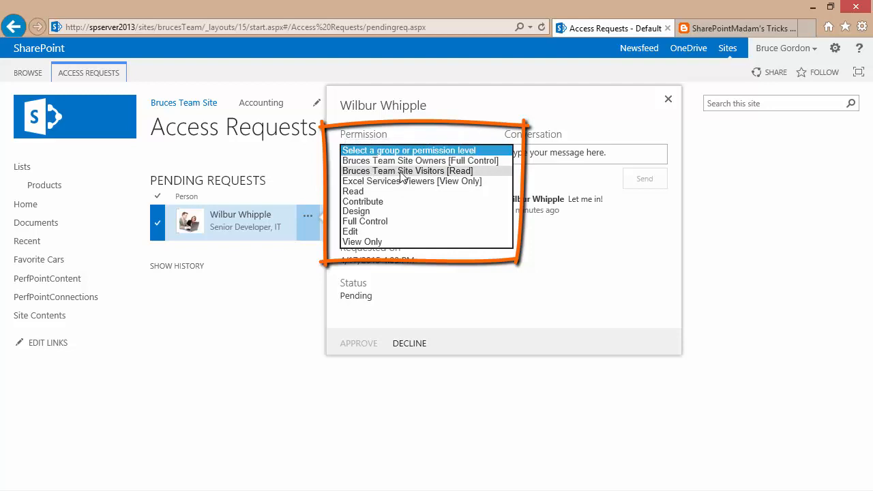
left_click(407, 170)
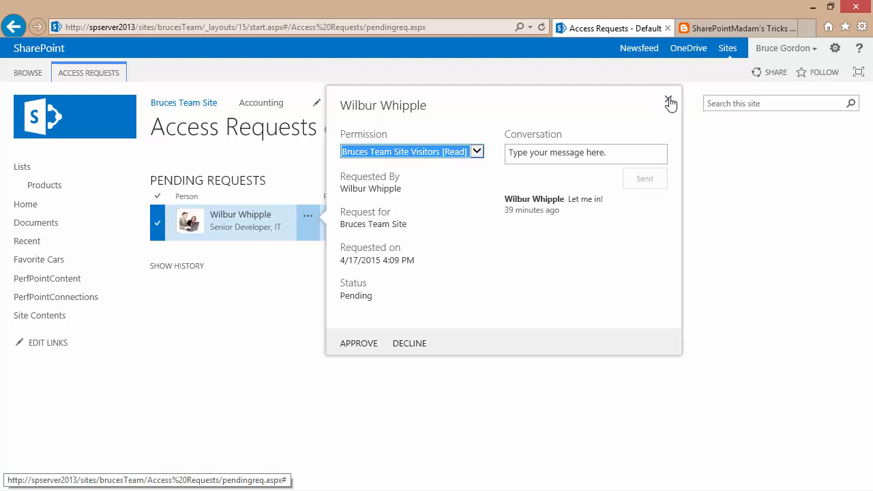
mouse_move(670, 102)
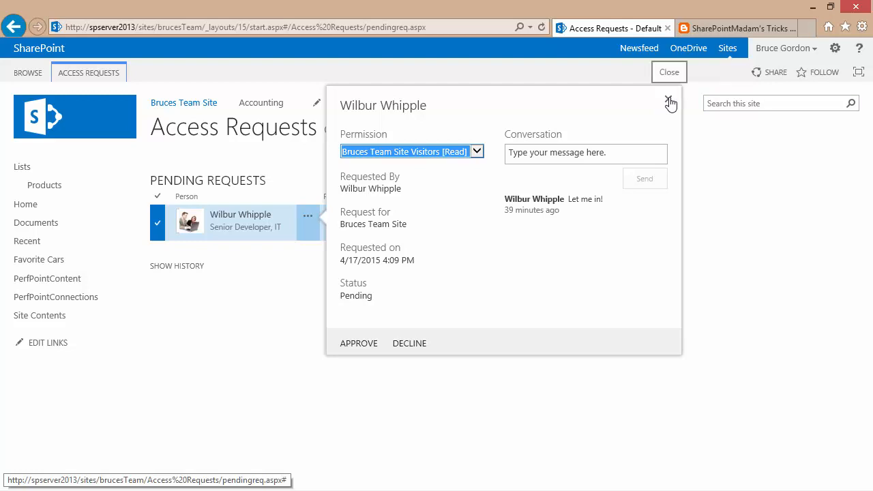
left_click(834, 48)
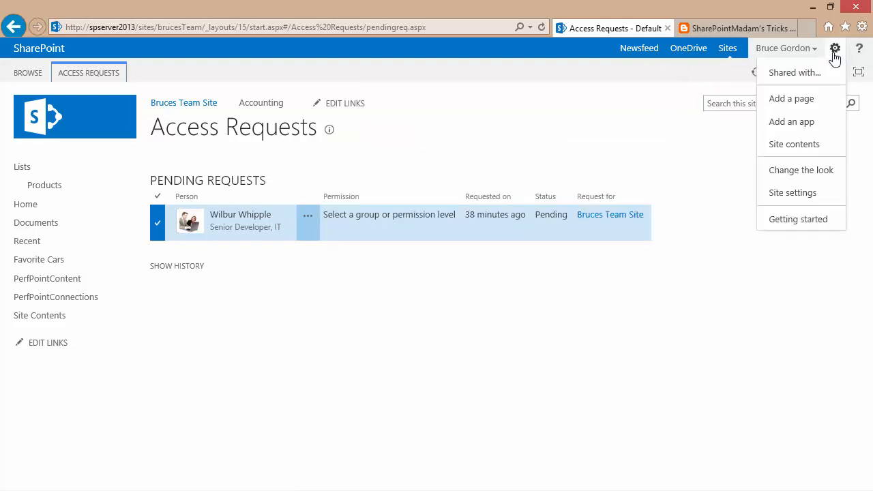
Make Bruces Team Site Visitors the default group from Site settings' People and groups.
left_click(792, 192)
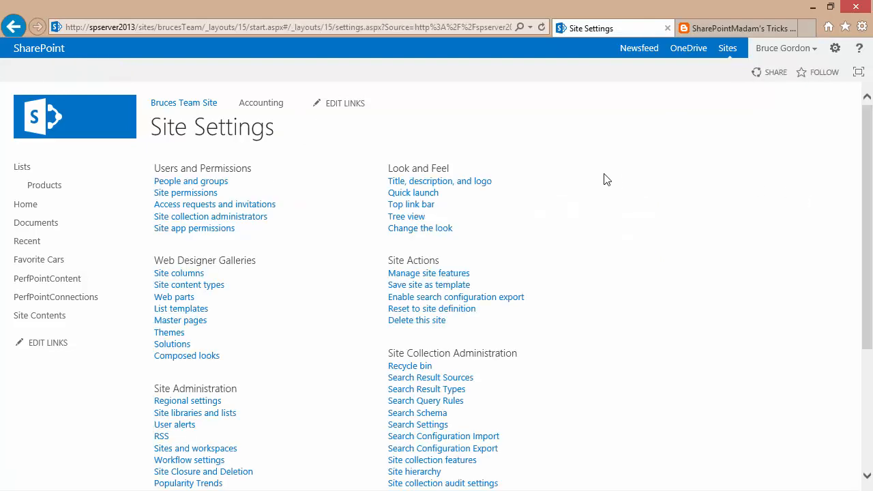
left_click(191, 180)
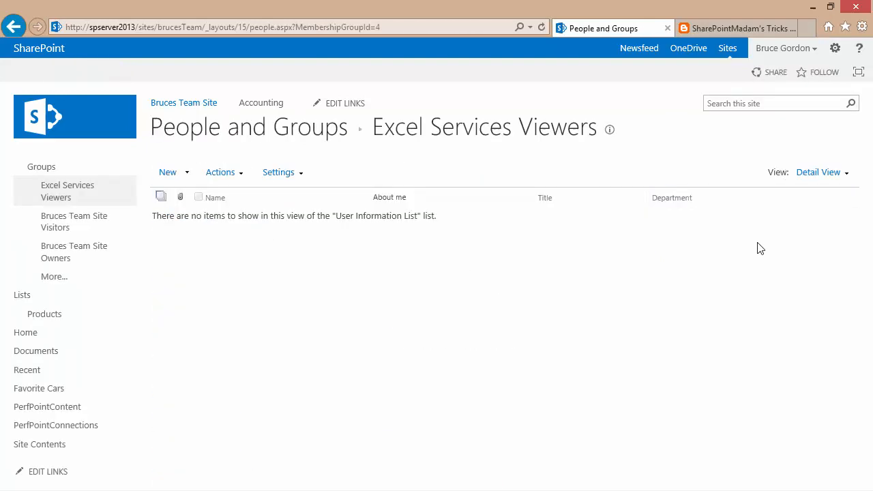
mouse_move(711, 233)
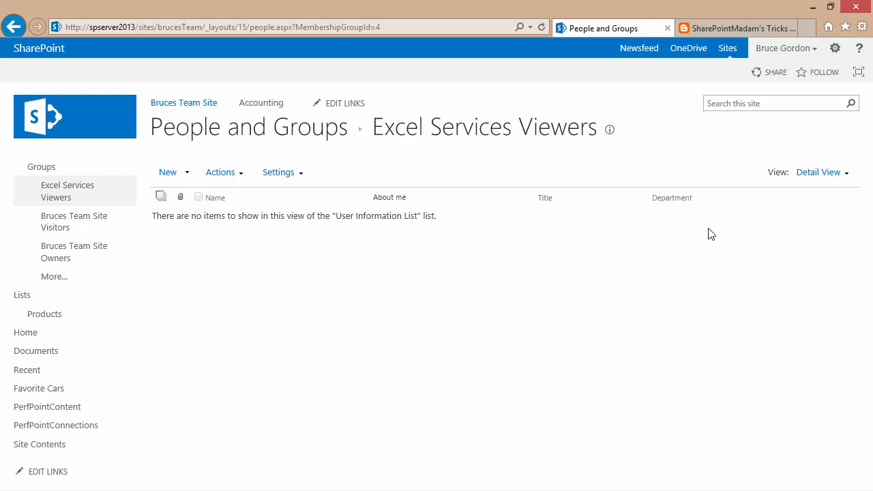
left_click(74, 220)
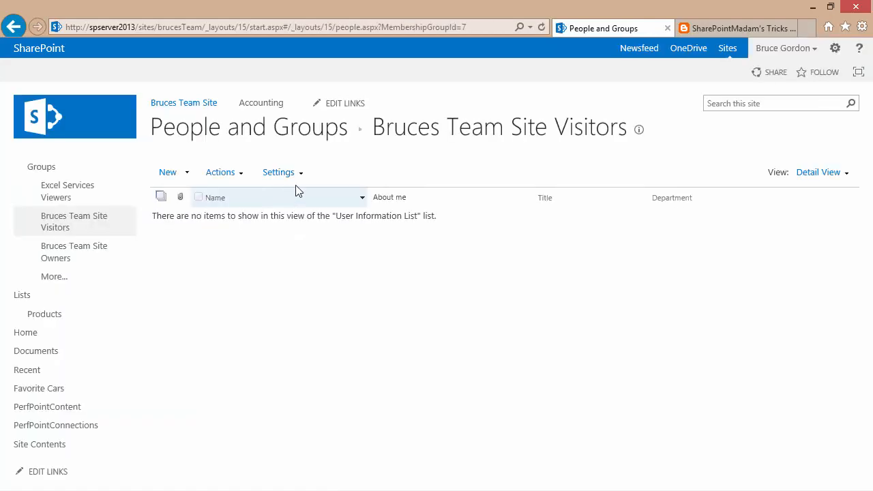
left_click(278, 172)
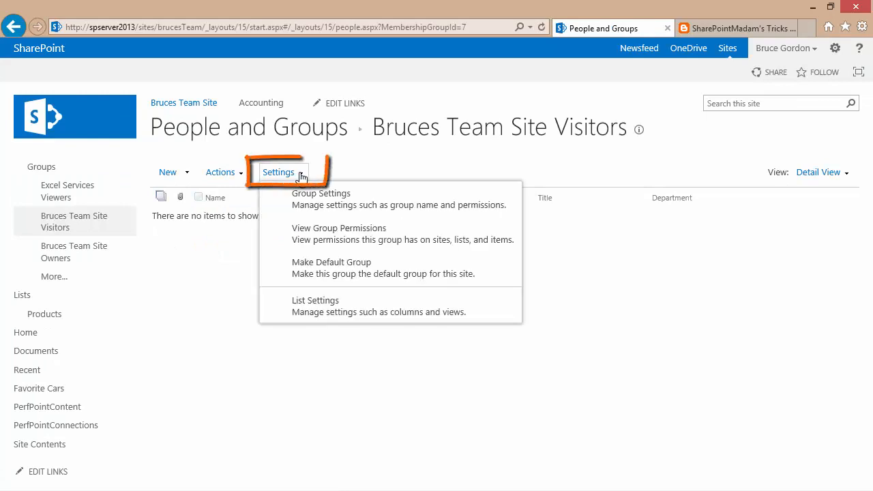
mouse_move(331, 267)
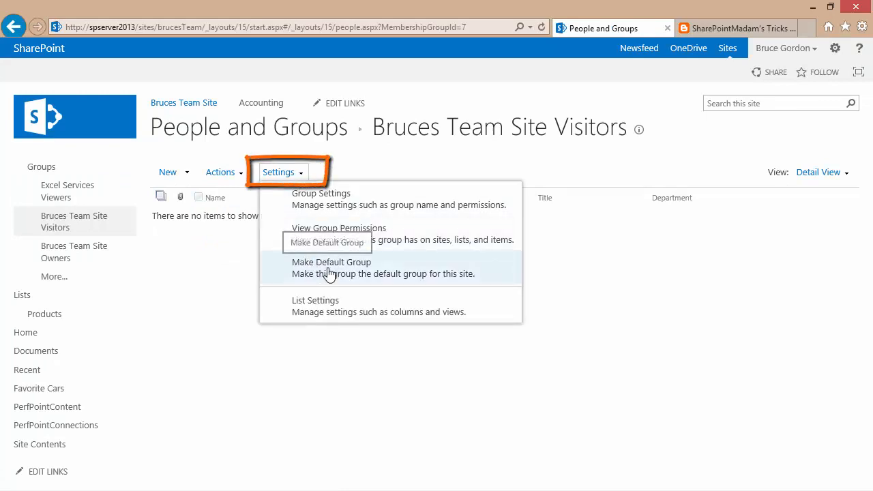
mouse_move(331, 267)
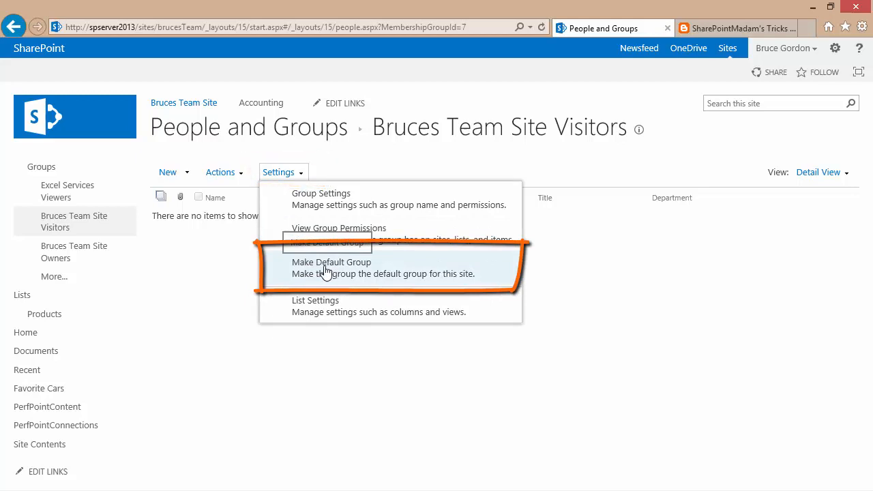
left_click(331, 267)
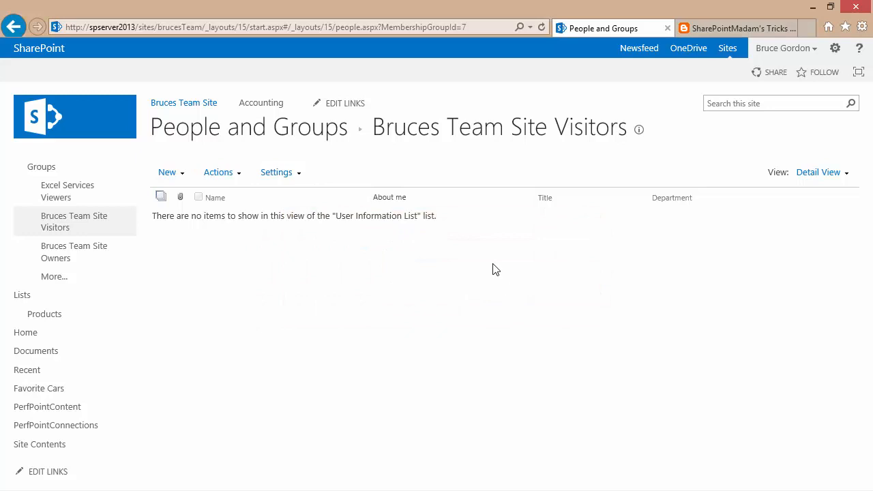
left_click(834, 48)
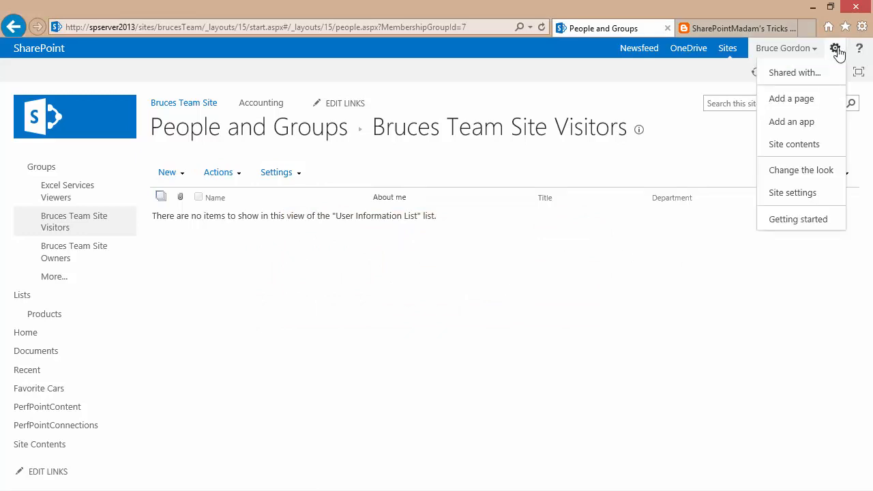
Return to the Access Requests page through Site settings.
left_click(792, 192)
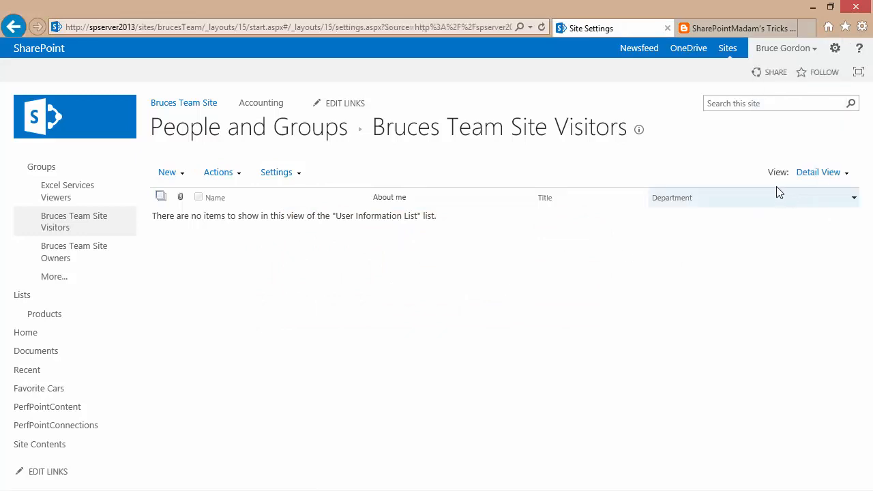
left_click(13, 26)
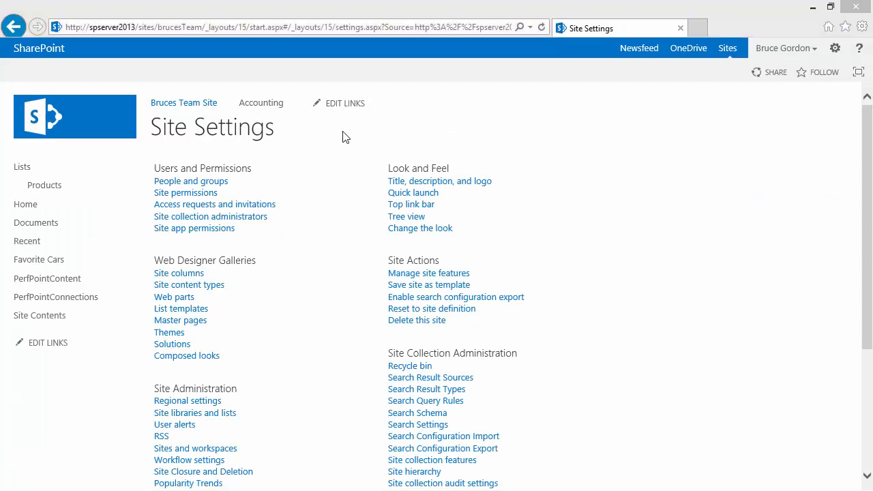
left_click(214, 204)
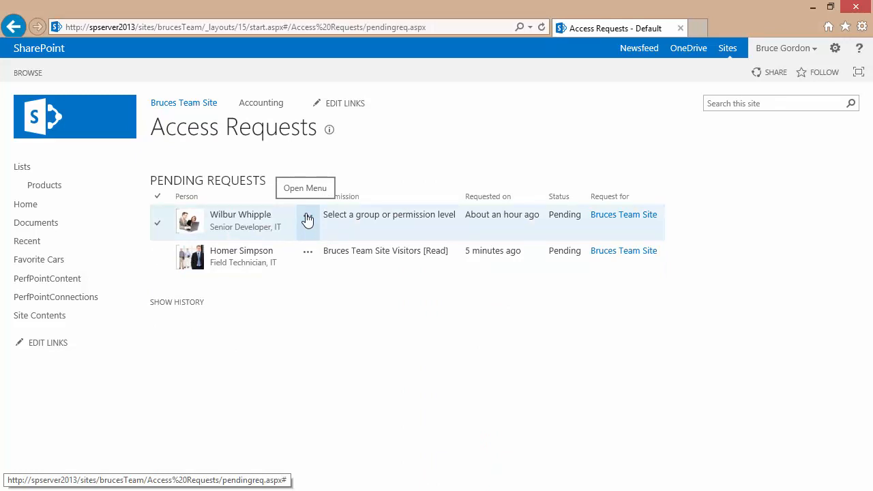
left_click(306, 220)
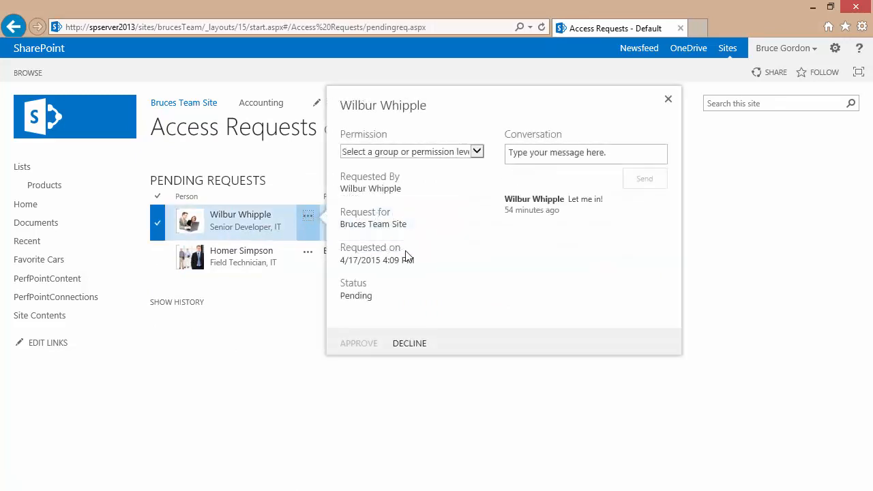
left_click(476, 151)
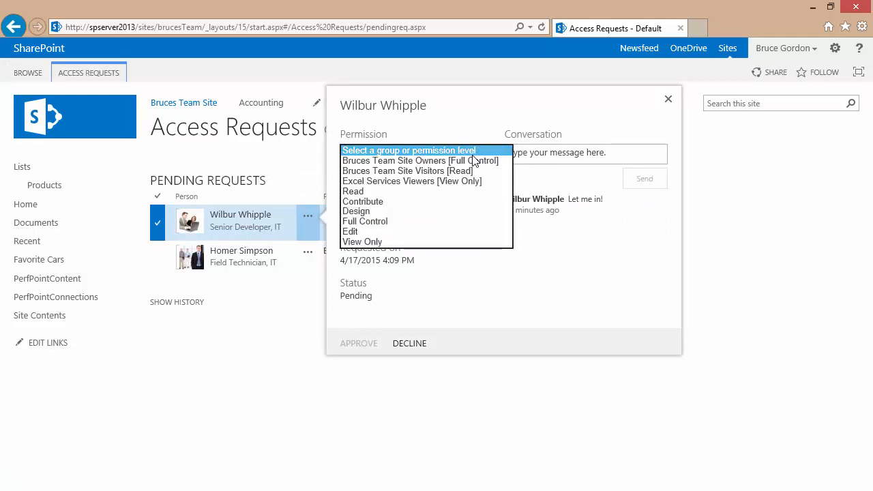
left_click(419, 161)
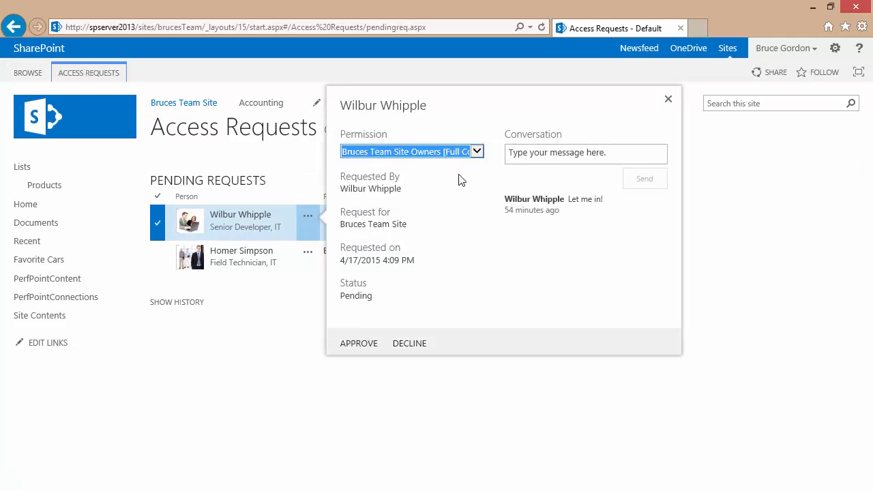
mouse_move(654, 136)
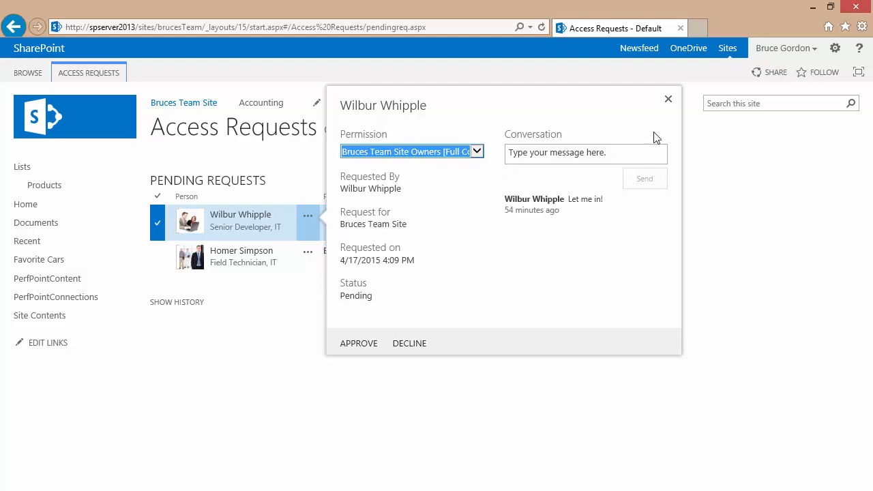
left_click(667, 99)
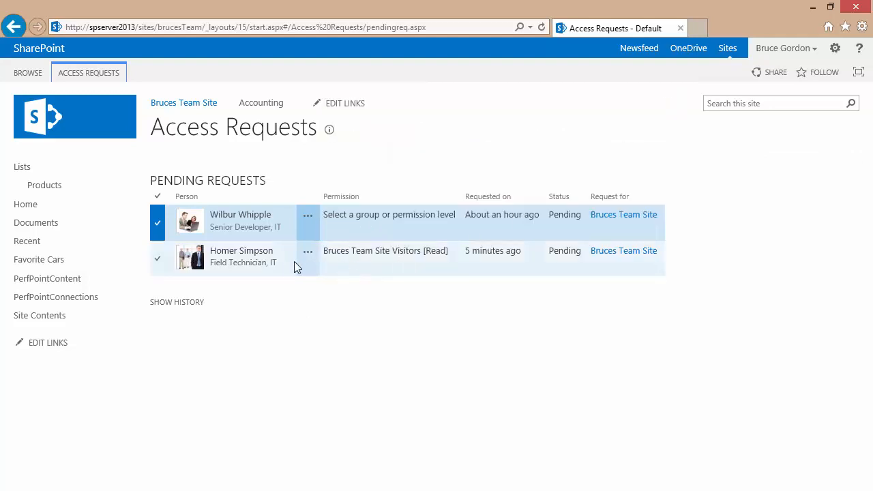
Decline Homer Simpson's access request from its details callout.
left_click(308, 257)
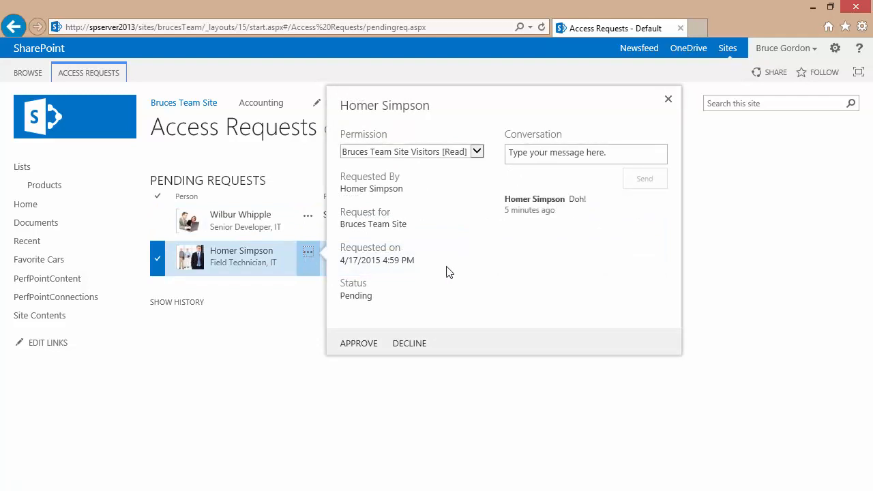
mouse_move(456, 272)
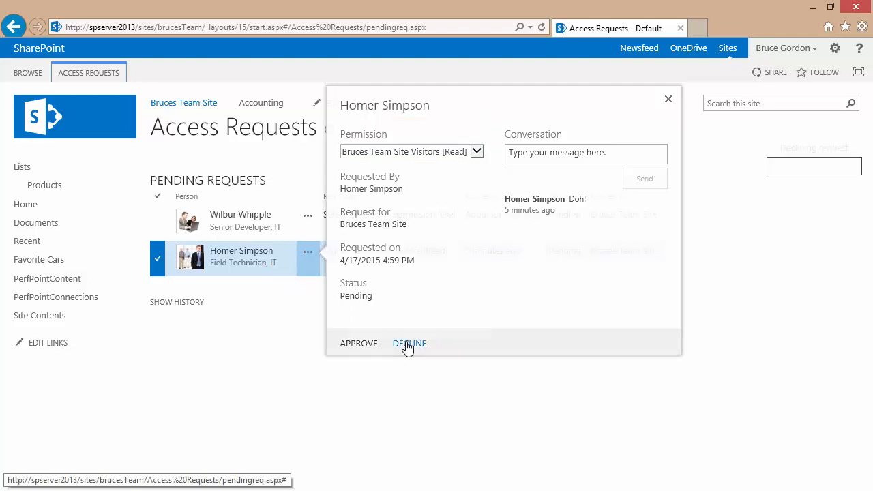
left_click(409, 343)
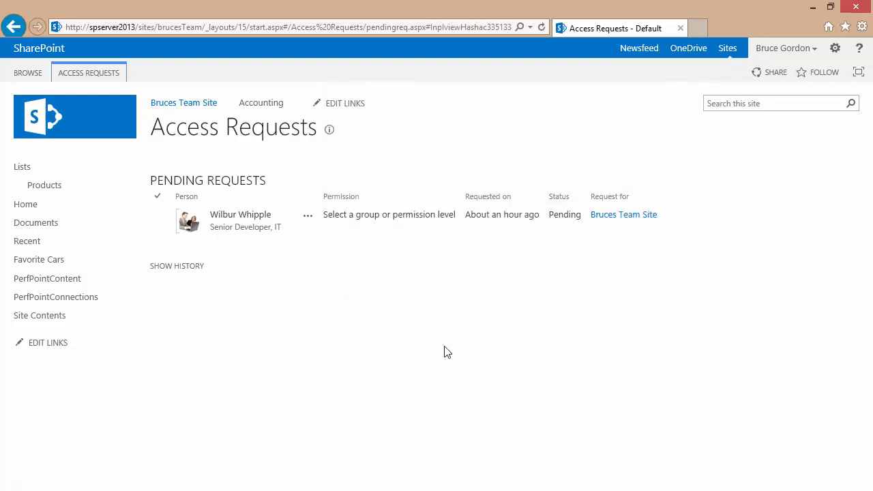